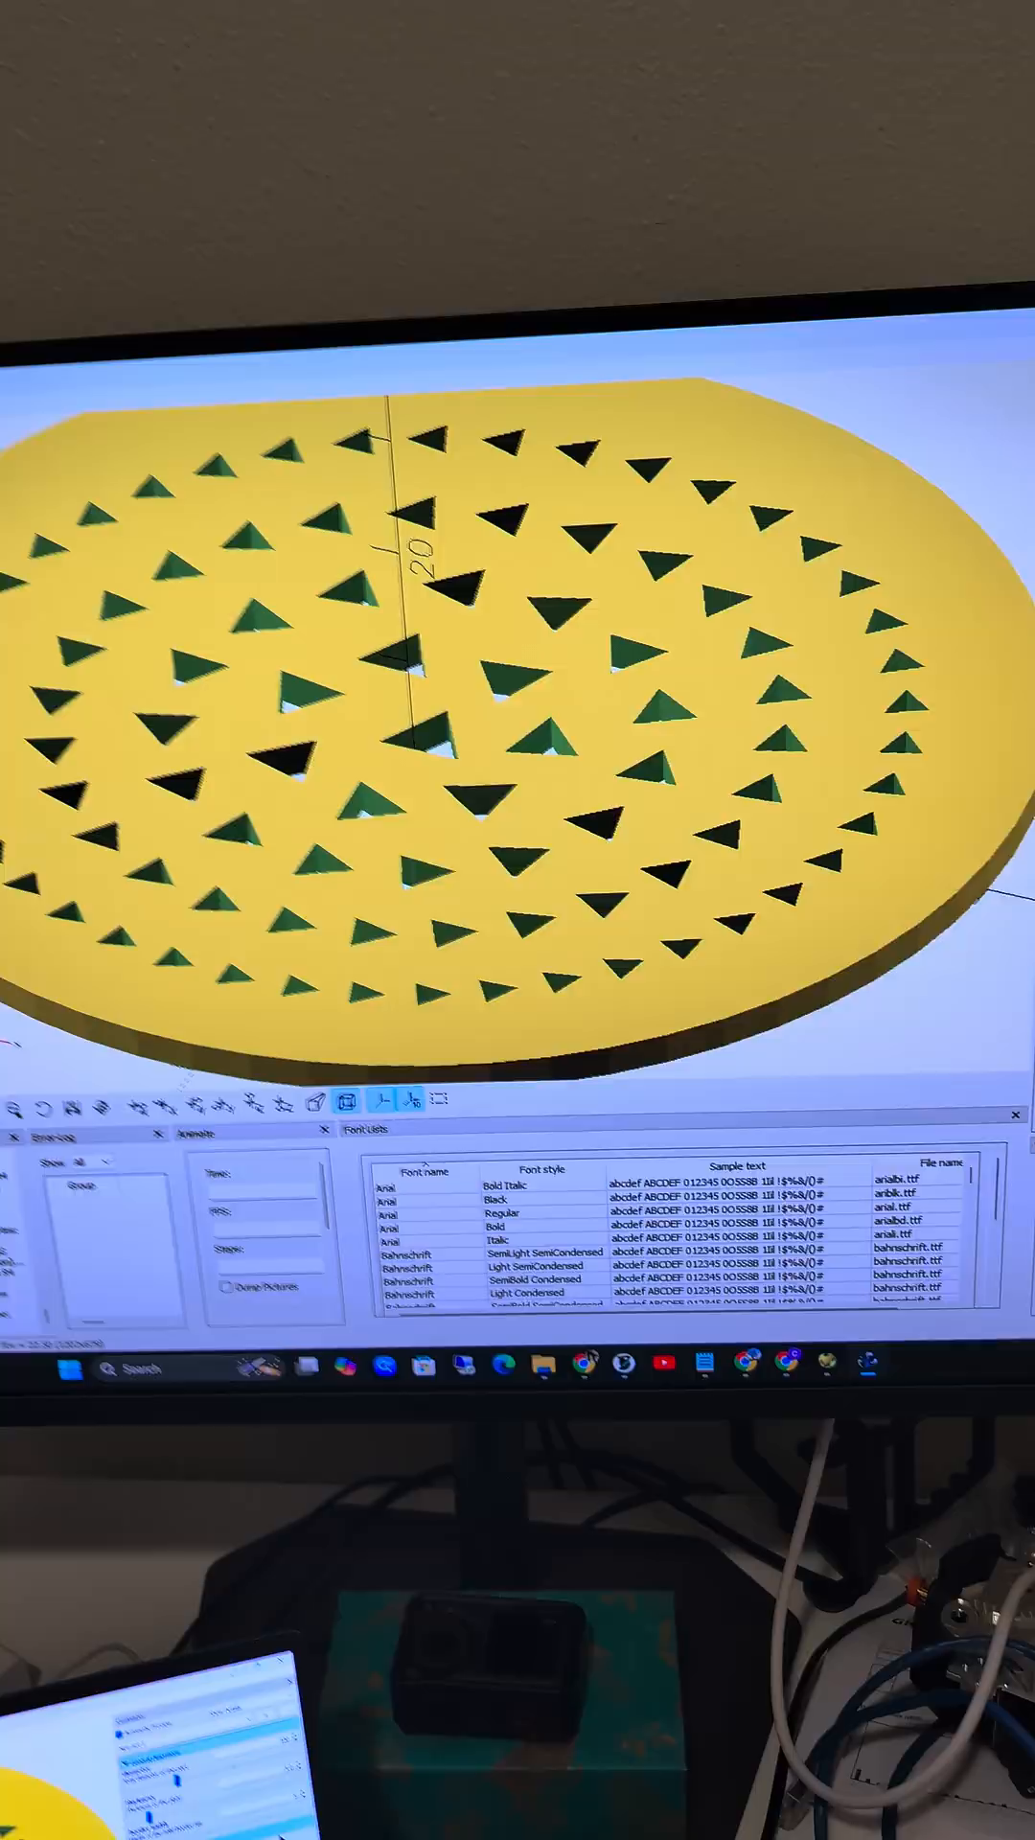
# Set the Pattern Design shape type to Diamond in the Customizer
pyautogui.click(703, 634)
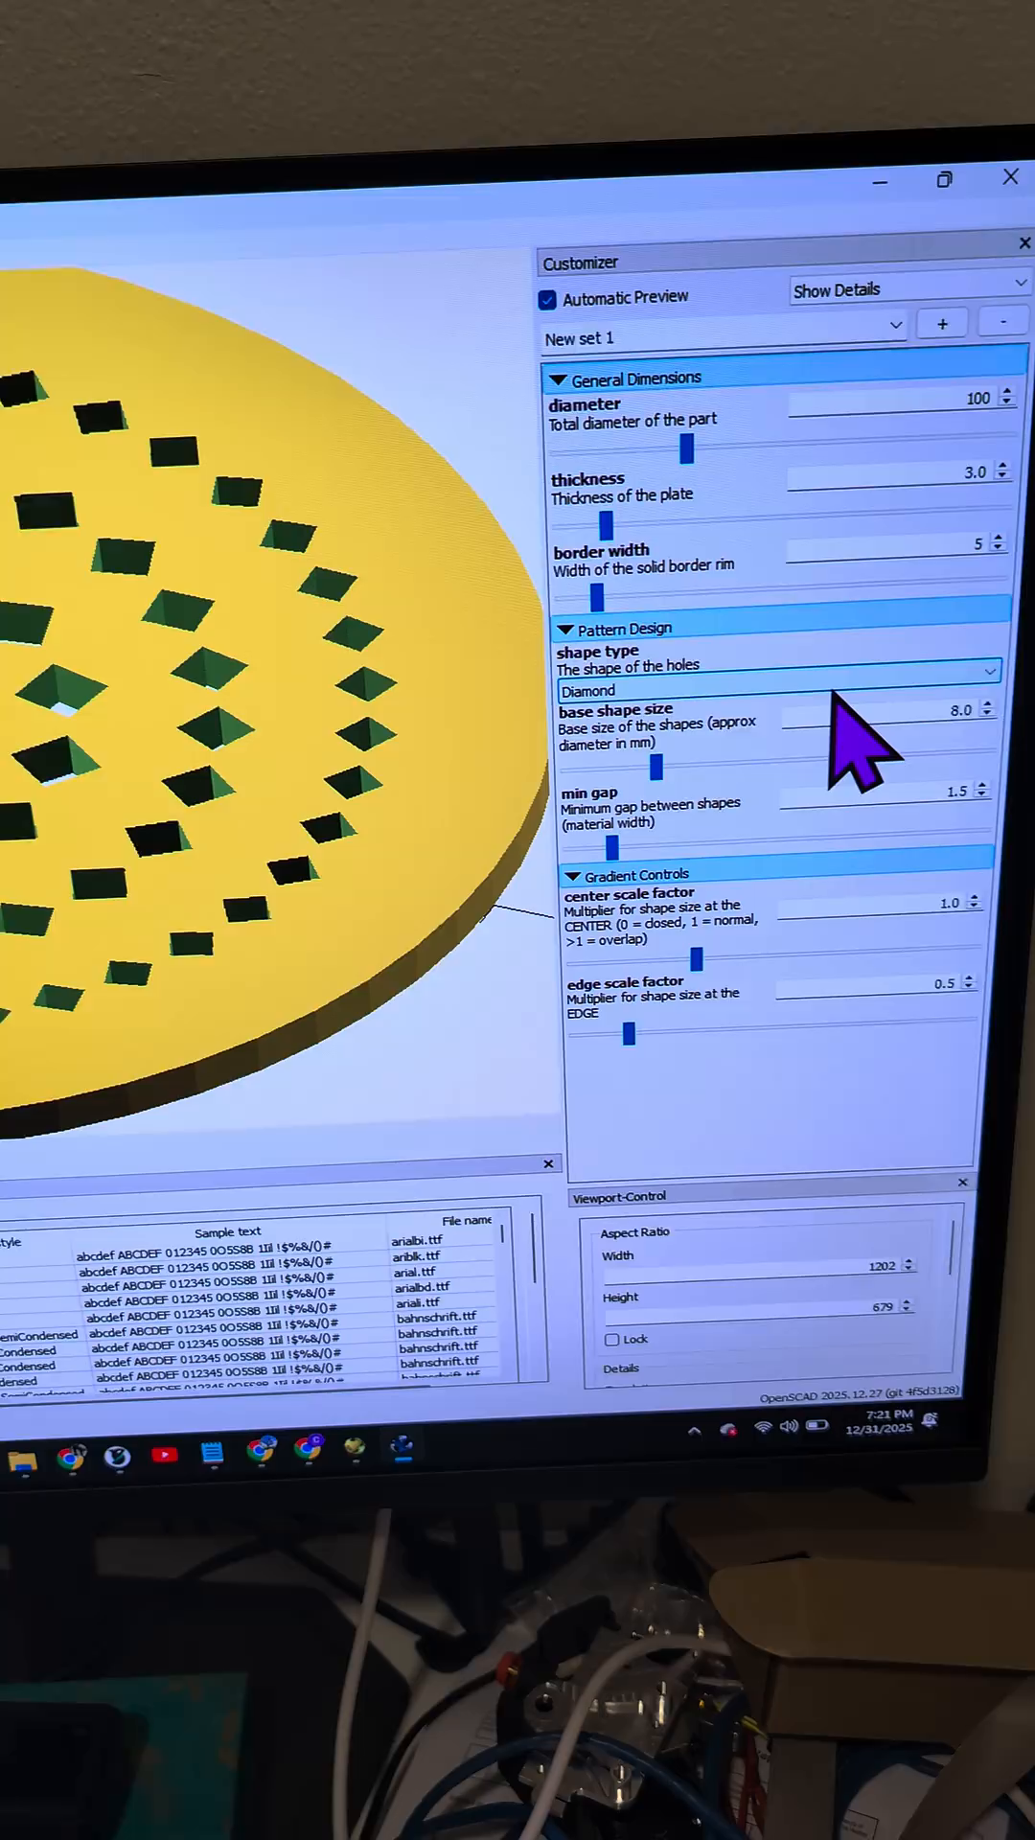
# Switch the Customizer shape type from Diamond to Hexagon
pyautogui.click(774, 671)
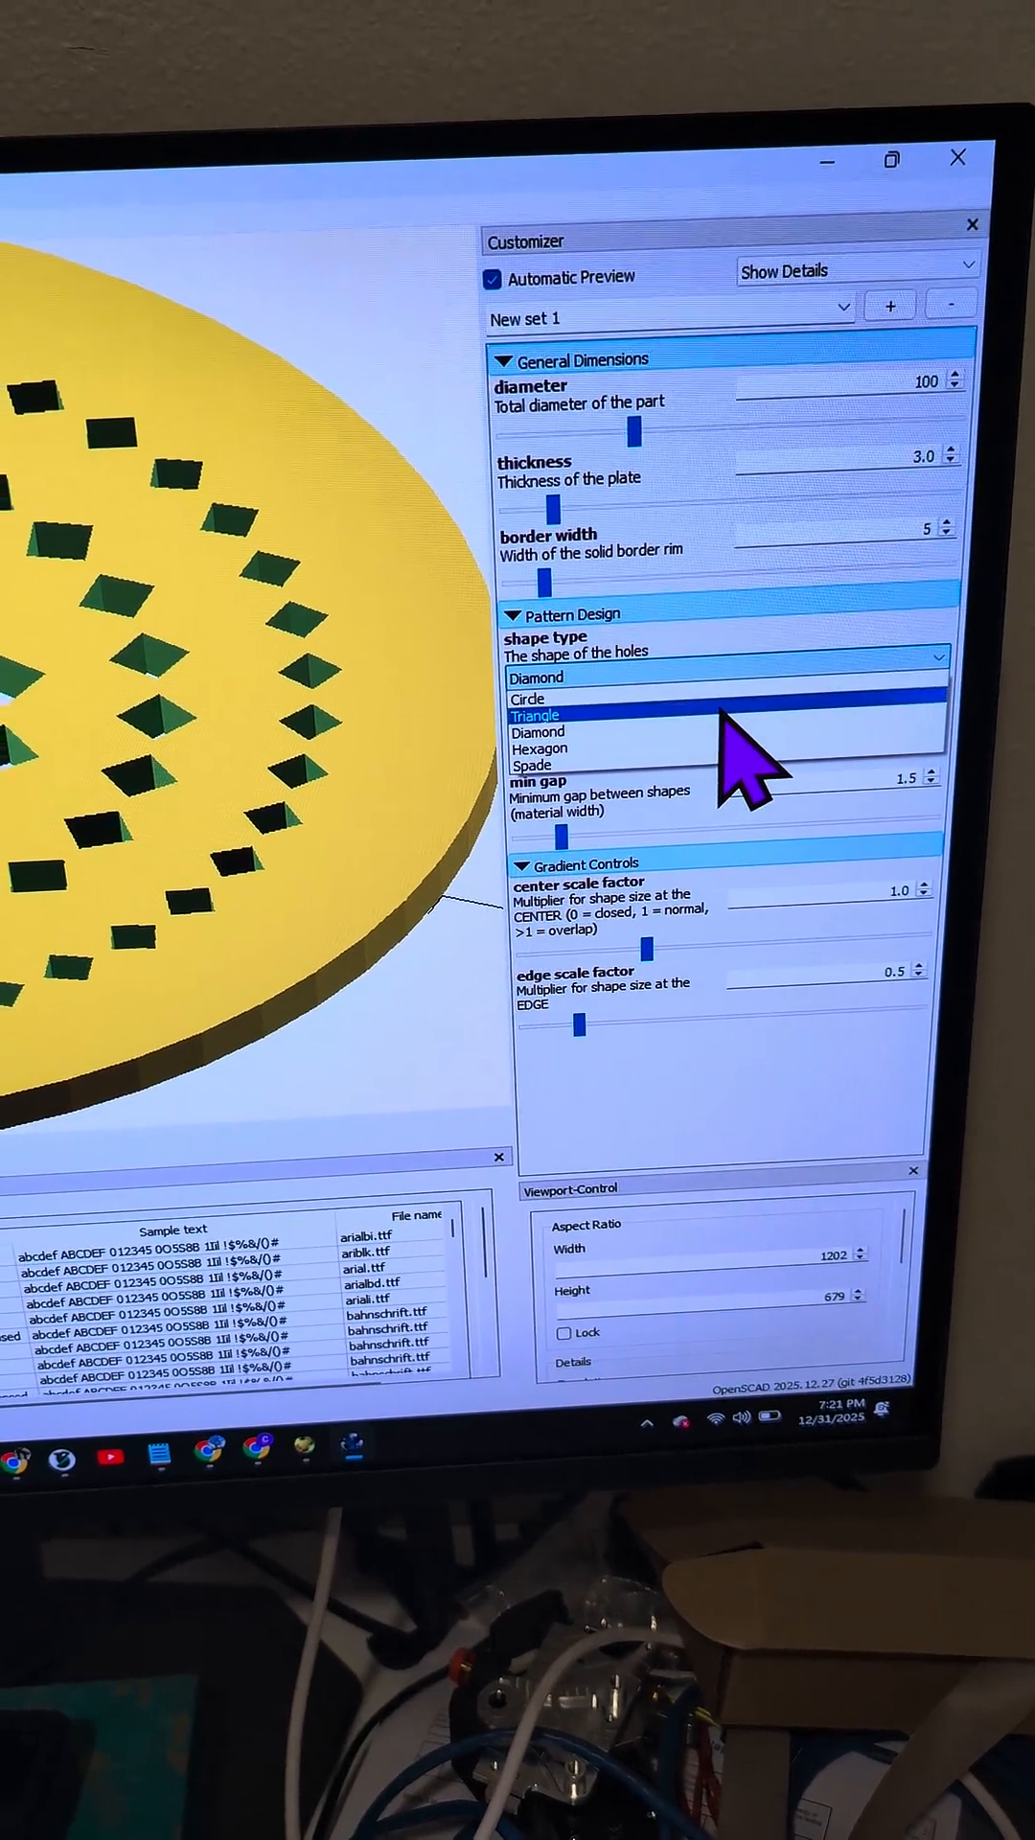
pyautogui.click(540, 750)
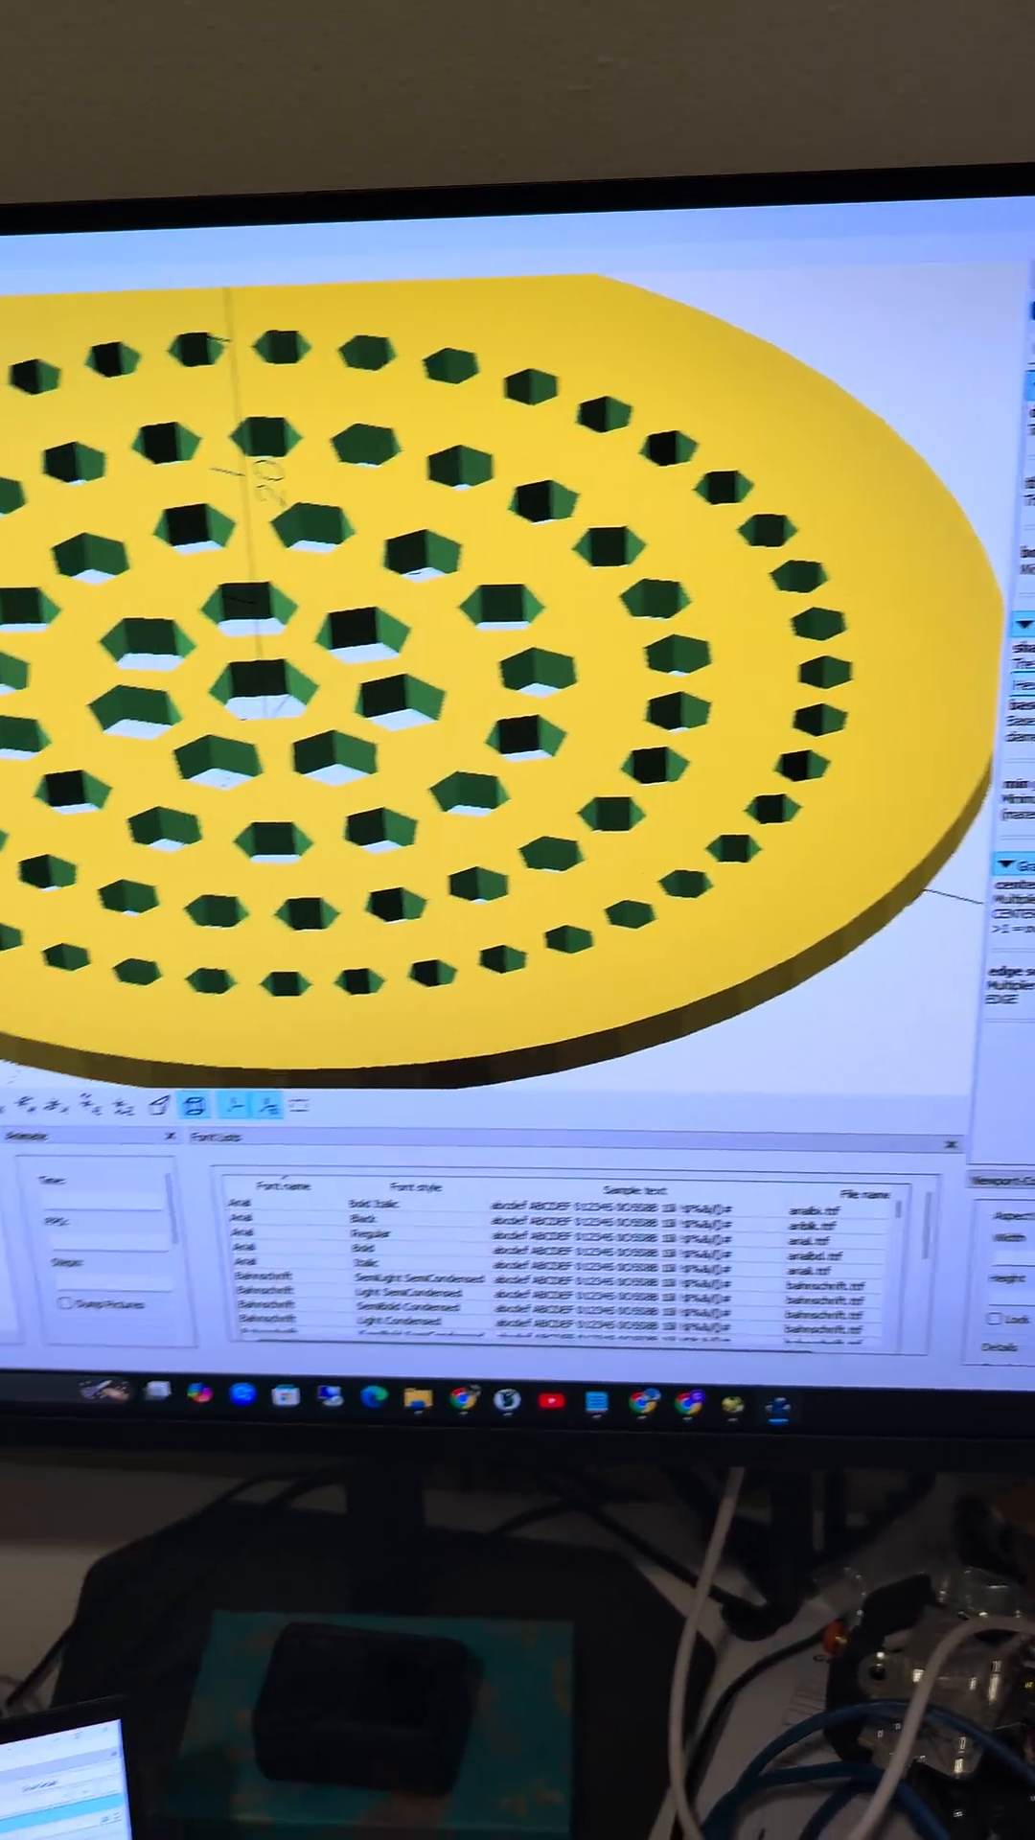